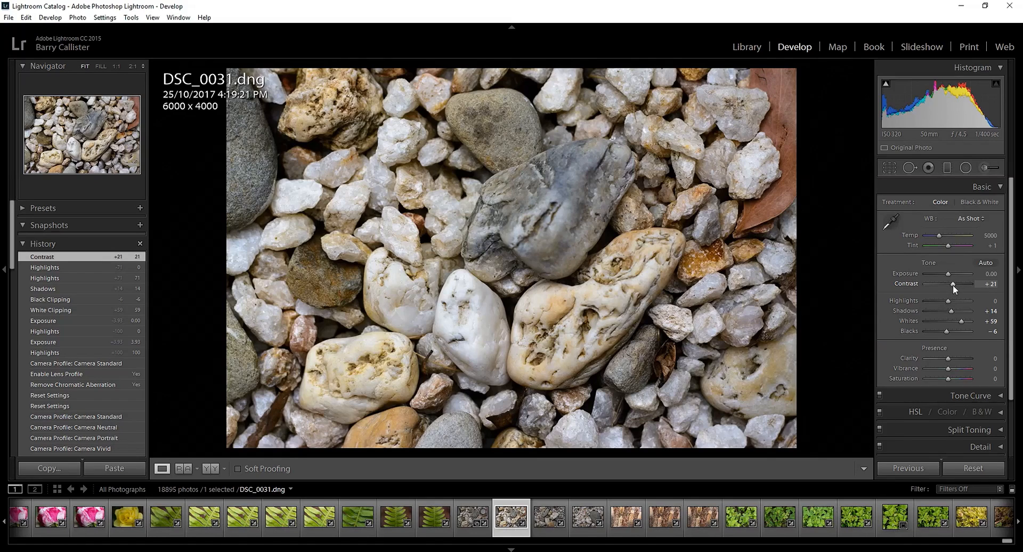
- Compare contrast at 0, +24 and +43, then settle the Contrast slider at +26
{"action": "left_click_drag", "start_coordinate": [956, 288], "coordinate": [963, 287]}
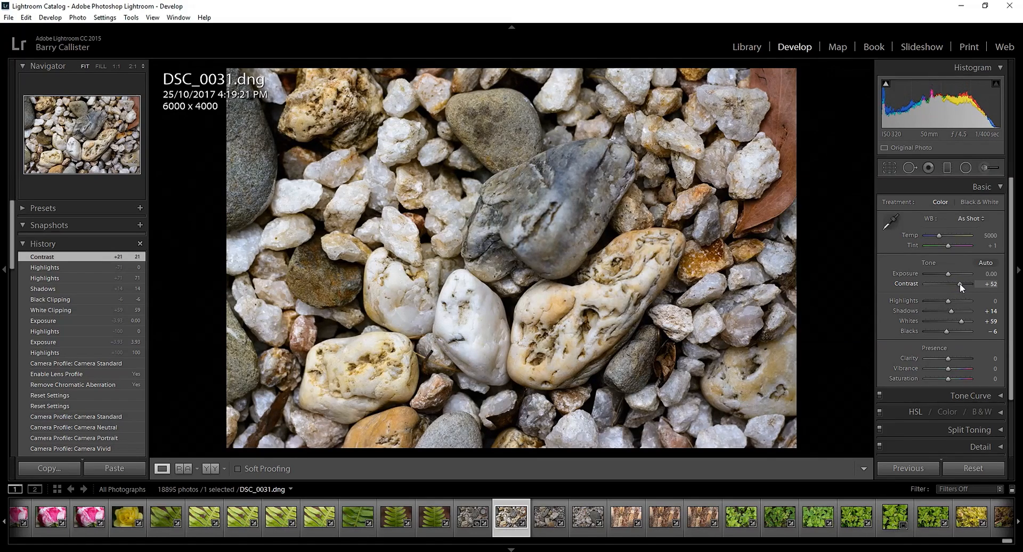
{"action": "left_click_drag", "start_coordinate": [968, 288], "coordinate": [952, 287]}
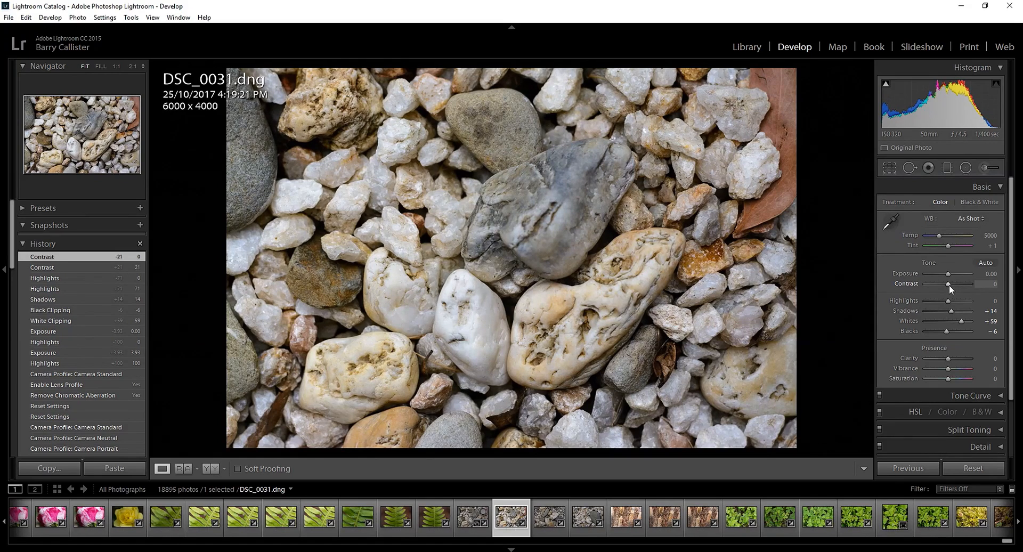
{"action": "left_click_drag", "start_coordinate": [952, 288], "coordinate": [965, 289]}
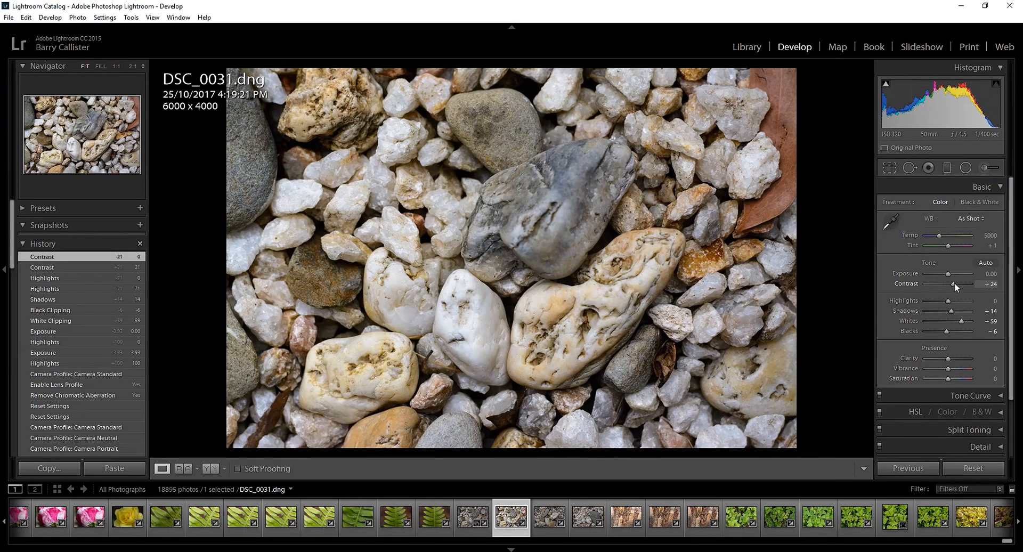
{"action": "left_click_drag", "start_coordinate": [956, 285], "coordinate": [941, 285]}
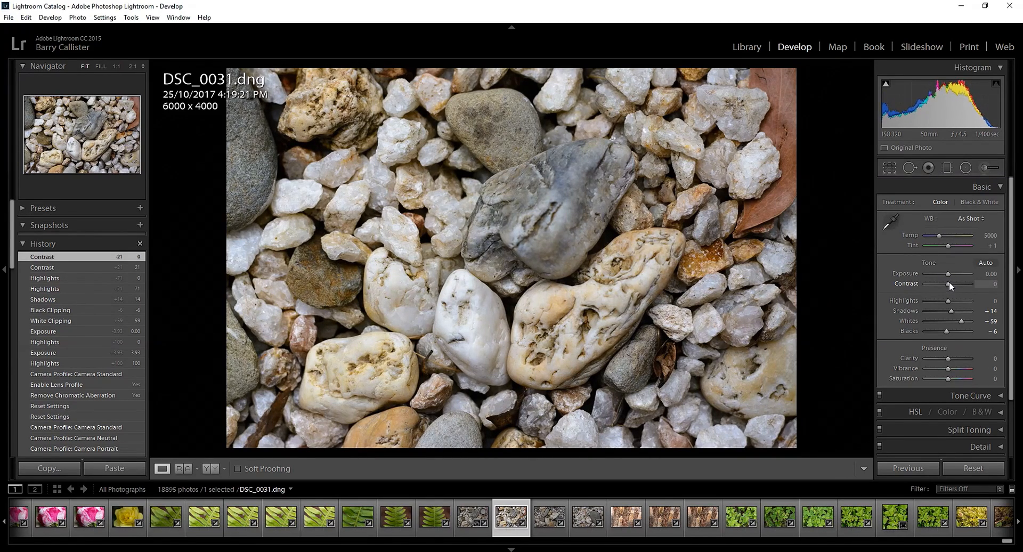
{"action": "left_click_drag", "start_coordinate": [959, 284], "coordinate": [977, 284]}
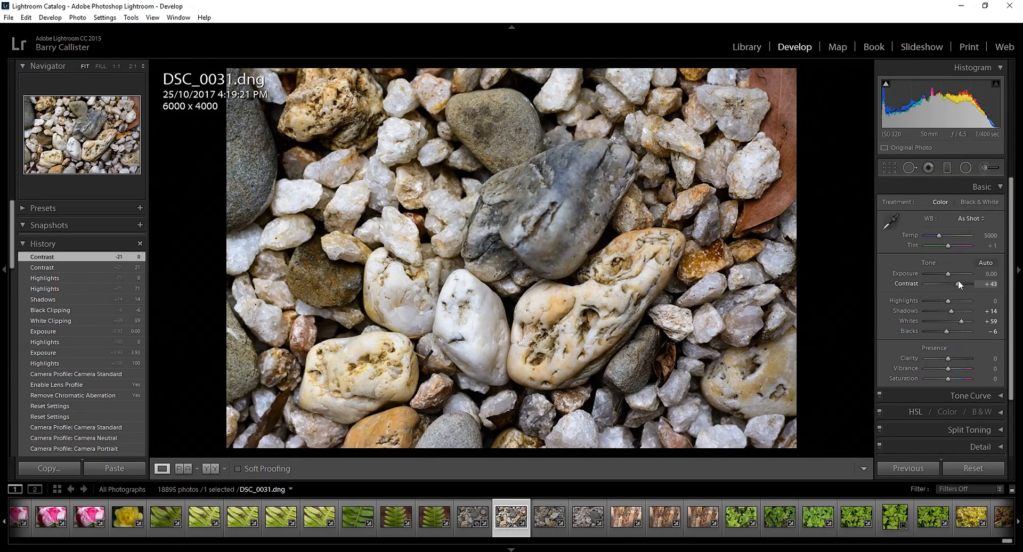
{"action": "left_click_drag", "start_coordinate": [966, 284], "coordinate": [954, 284]}
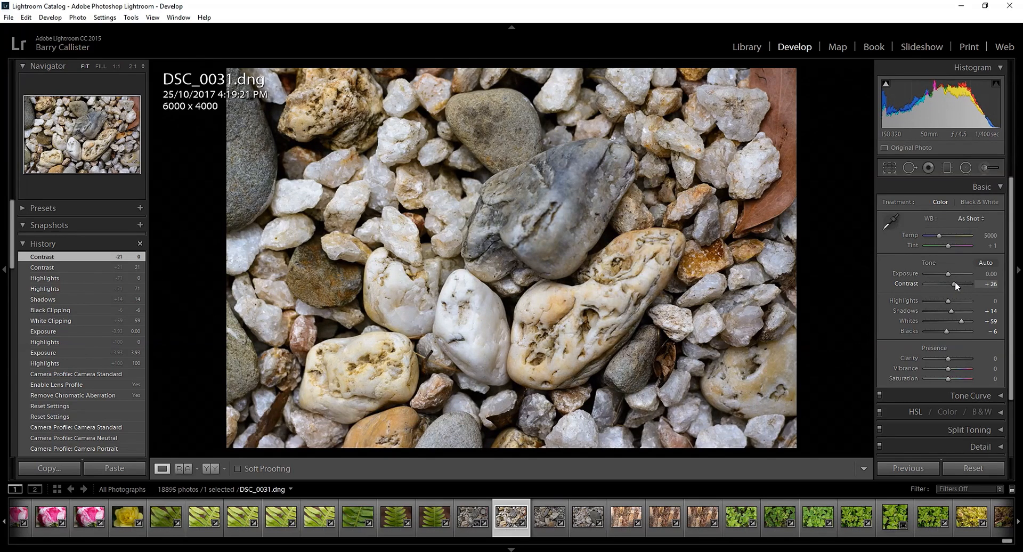
{"action": "left_click_drag", "start_coordinate": [954, 285], "coordinate": [961, 285]}
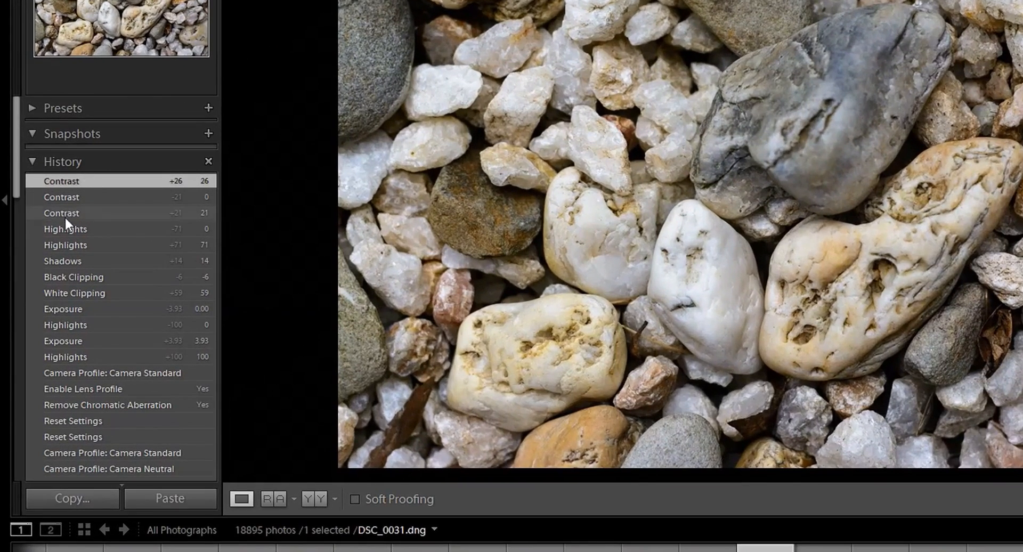
{"action": "left_click", "coordinate": [65, 228]}
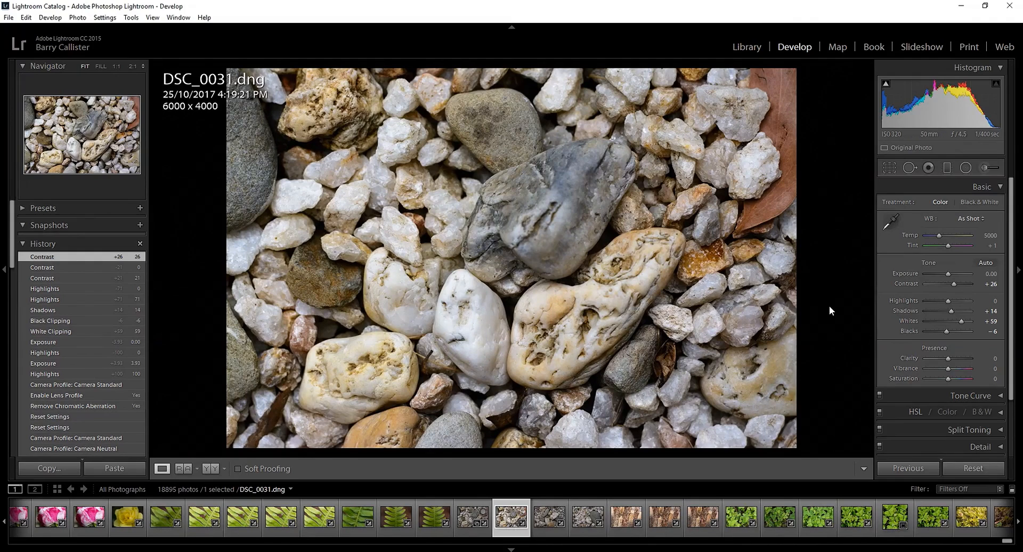
{"action": "mouse_move", "coordinate": [952, 369]}
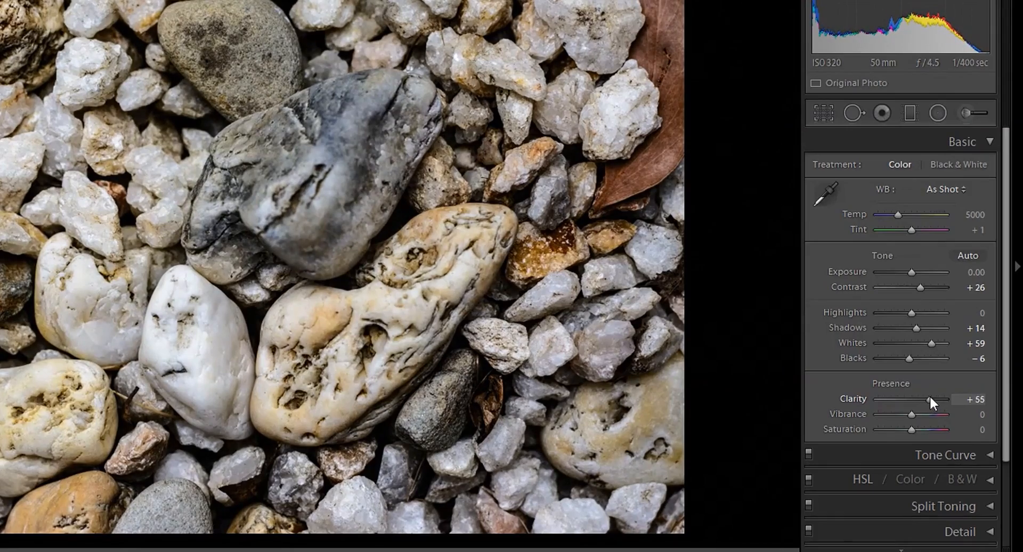
- Raise Clarity to about +62 to bring out the pebble textures
{"action": "left_click_drag", "start_coordinate": [930, 398], "coordinate": [945, 399]}
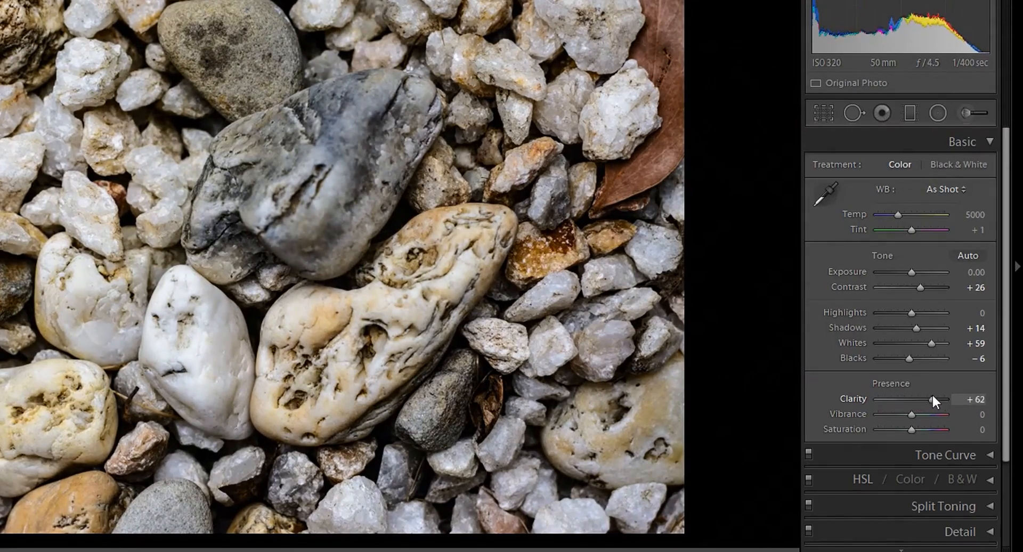